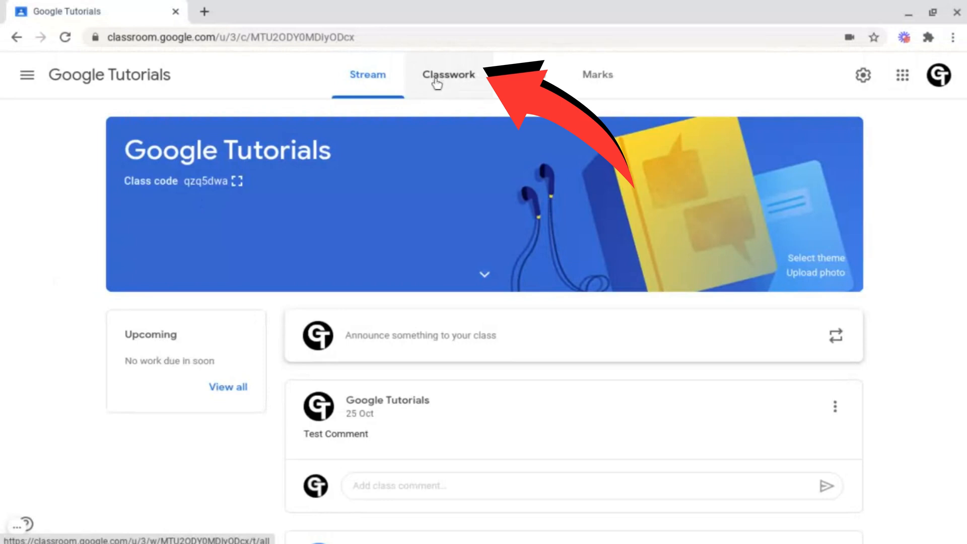
Step: Go to the class's Classwork page and bring up the Create choices
{"action": "left_click", "coordinate": [448, 73]}
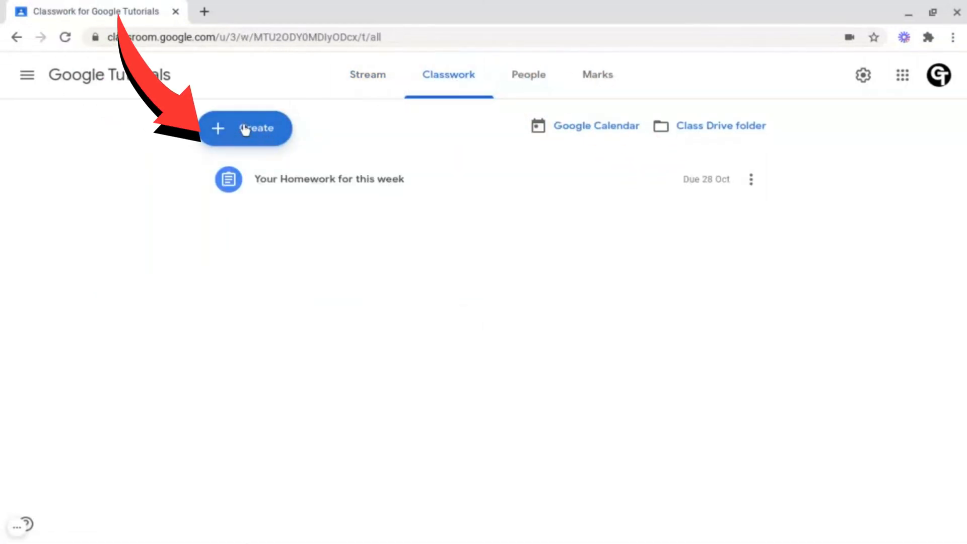
{"action": "left_click", "coordinate": [243, 128]}
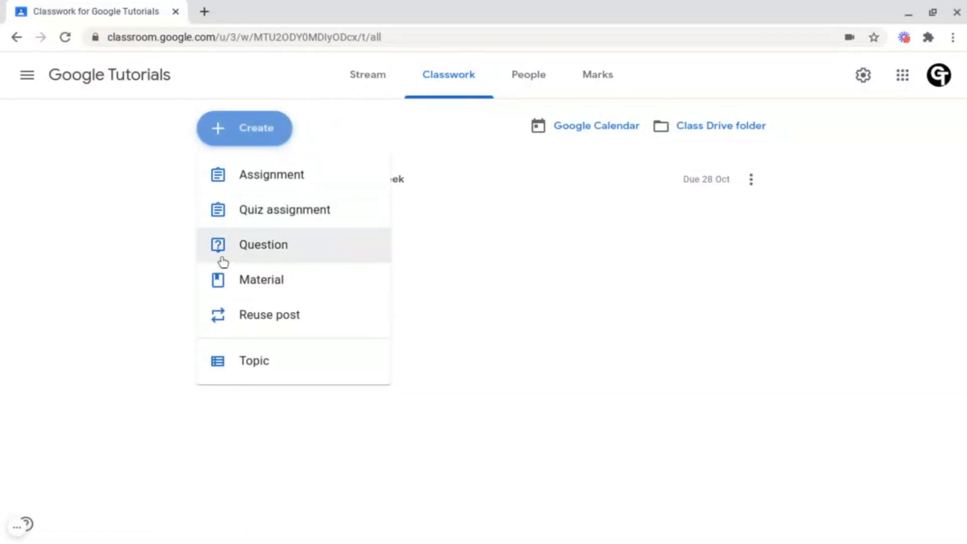
{"action": "mouse_move", "coordinate": [251, 235]}
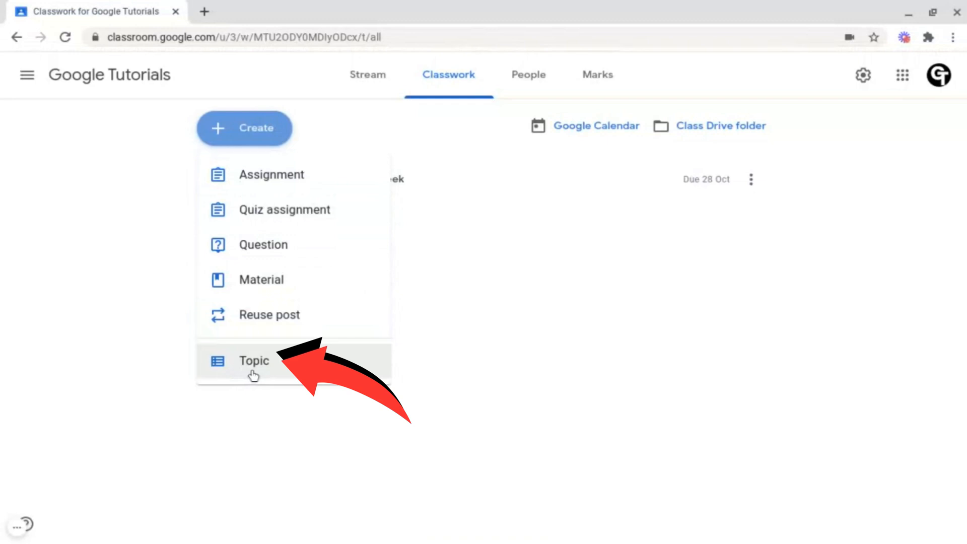
Step: Create a new topic named 'Homework' and reopen the Create choices
{"action": "left_click", "coordinate": [254, 360]}
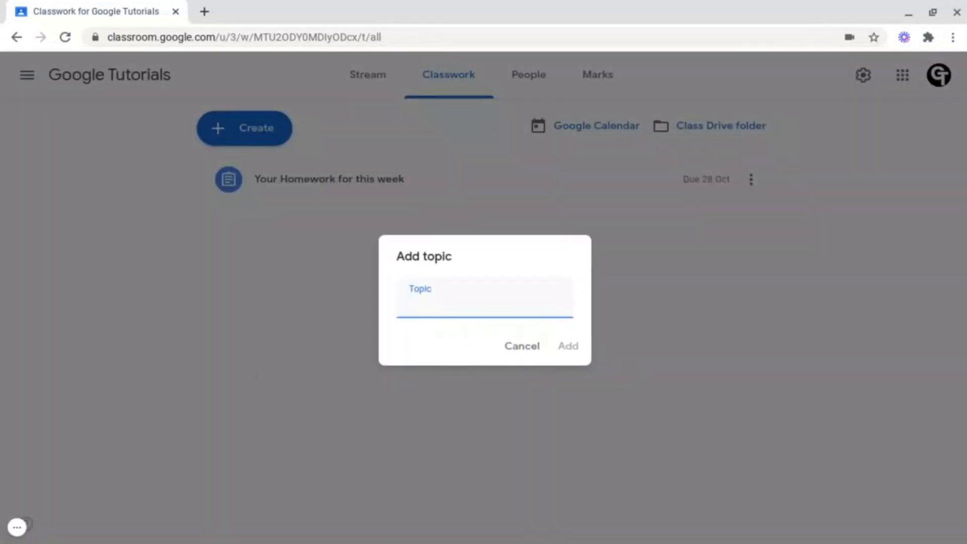
{"action": "type", "text": "Homework"}
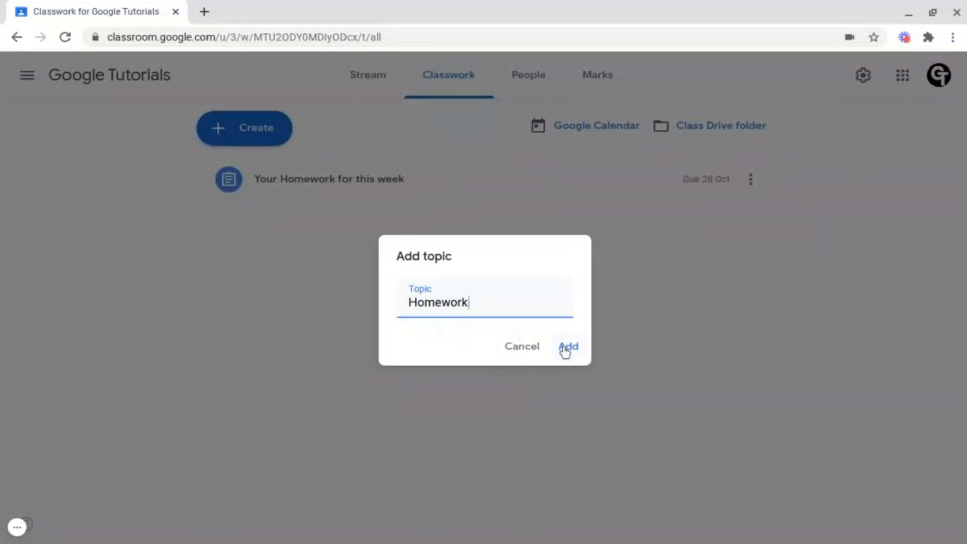
{"action": "left_click", "coordinate": [566, 345]}
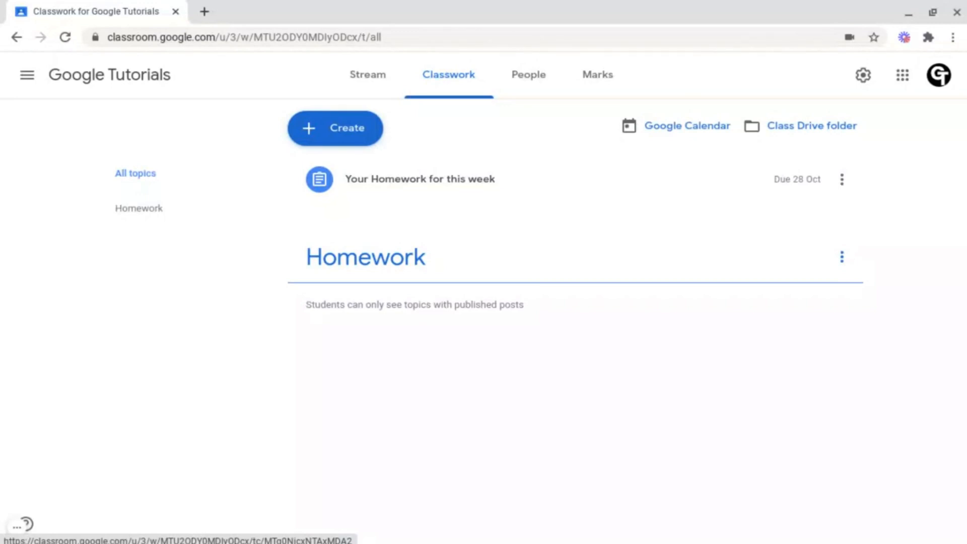
{"action": "mouse_move", "coordinate": [450, 226]}
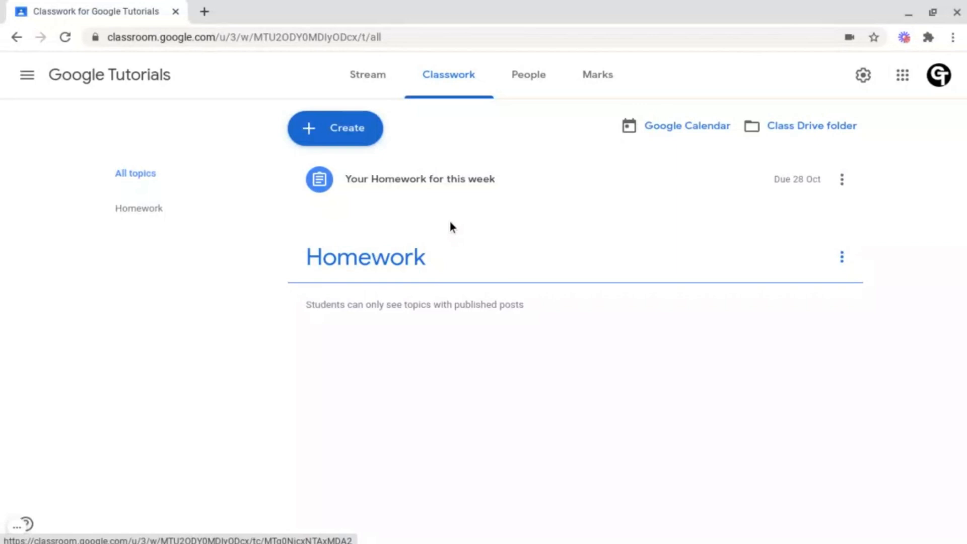
{"action": "left_click", "coordinate": [334, 128]}
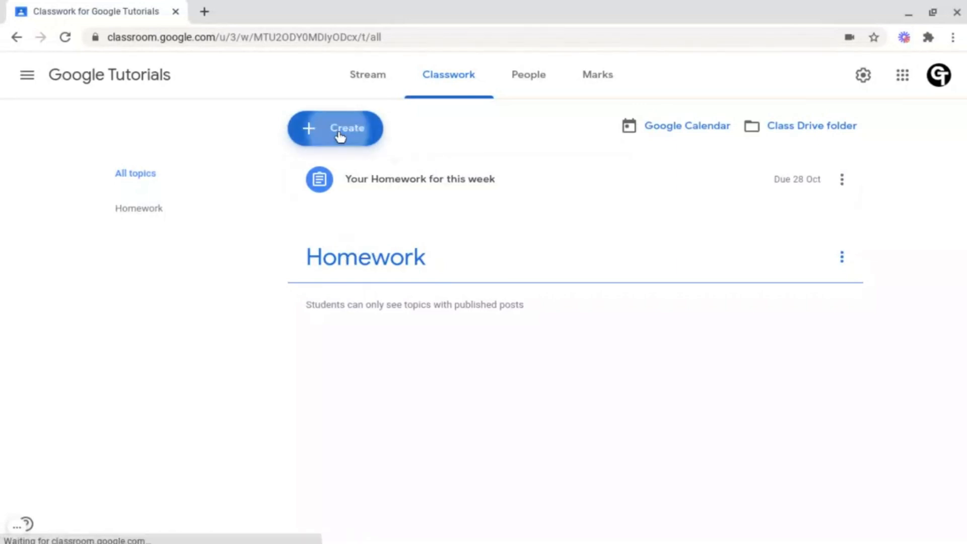
{"action": "left_click", "coordinate": [334, 128]}
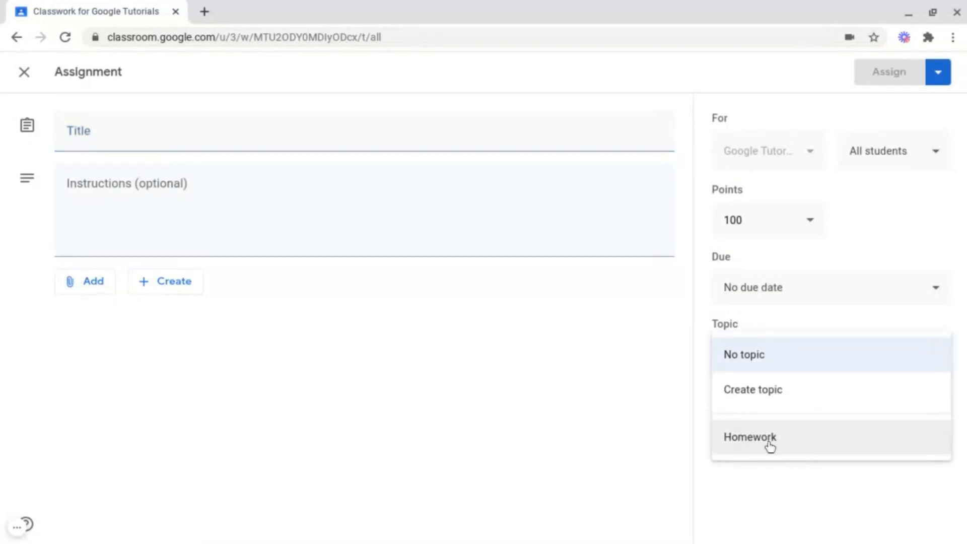
{"action": "mouse_move", "coordinate": [723, 453]}
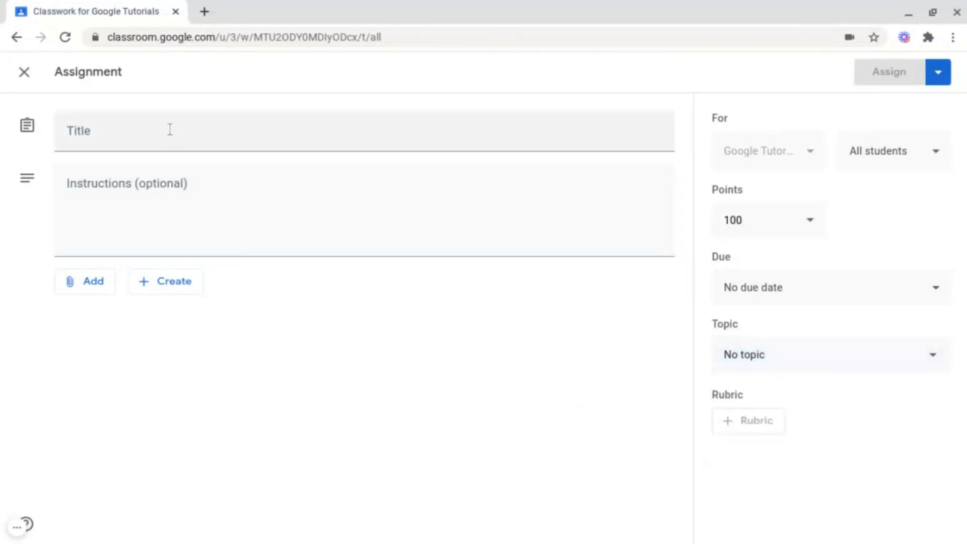
{"action": "left_click", "coordinate": [24, 71]}
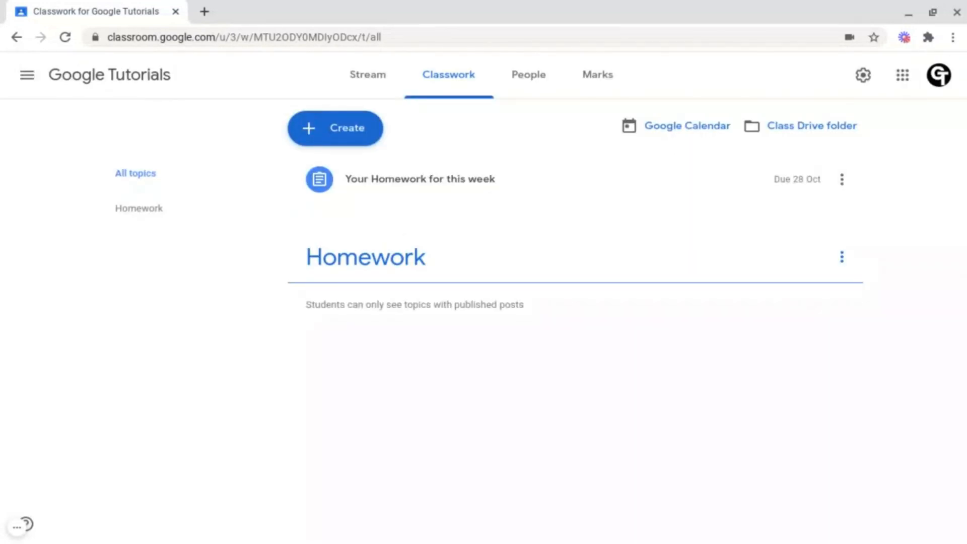
{"action": "mouse_move", "coordinate": [508, 149]}
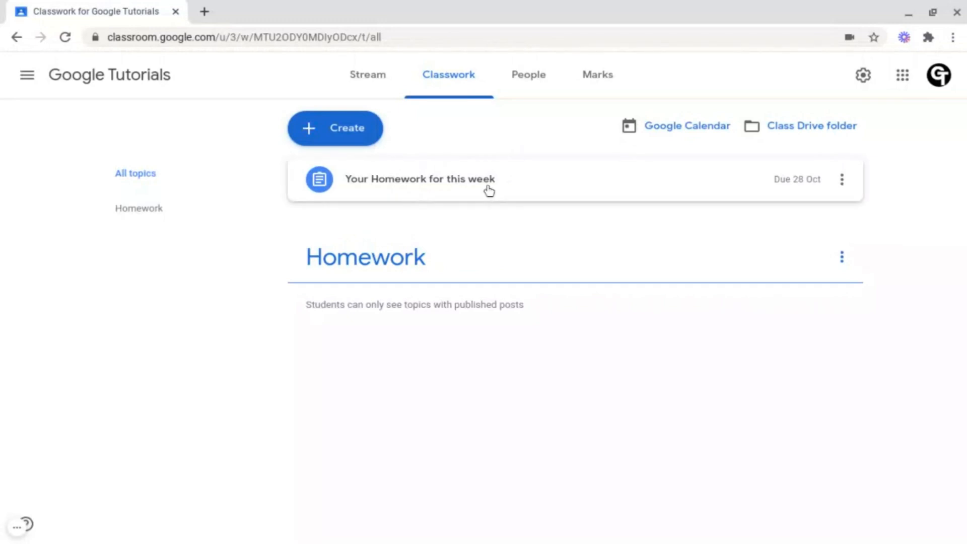
{"action": "mouse_move", "coordinate": [488, 180]}
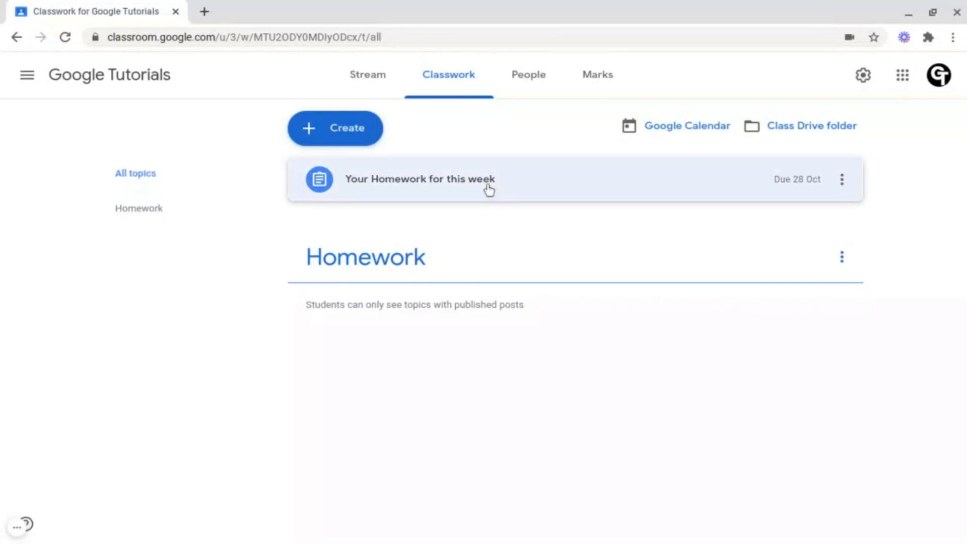